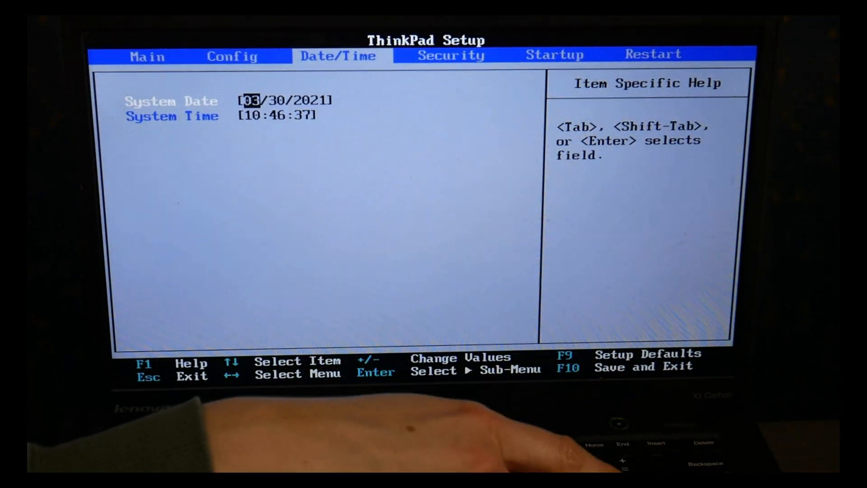
# Navigate ThinkPad Setup tabs toward Startup, landing on the Security menu
pyautogui.press('Tab')
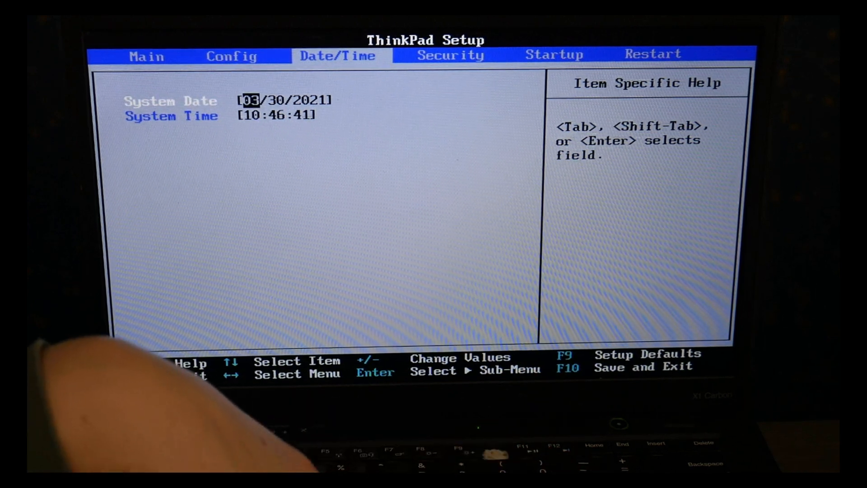
pyautogui.press('Tab')
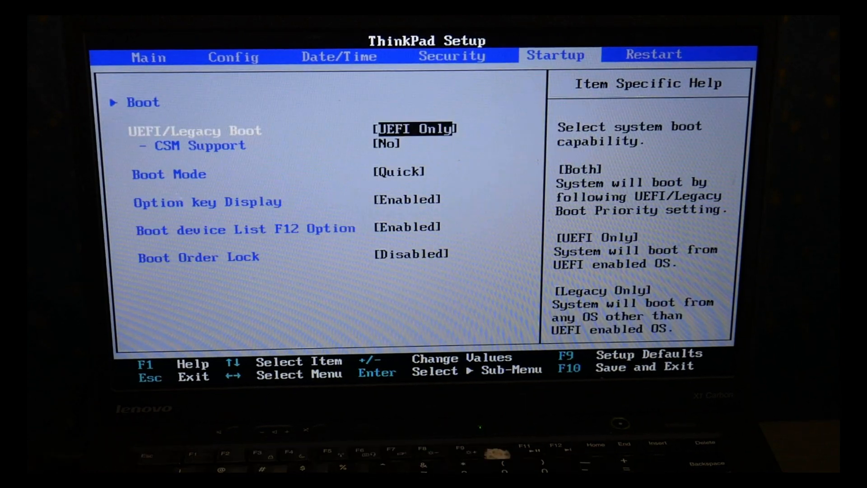
pyautogui.press('Enter')
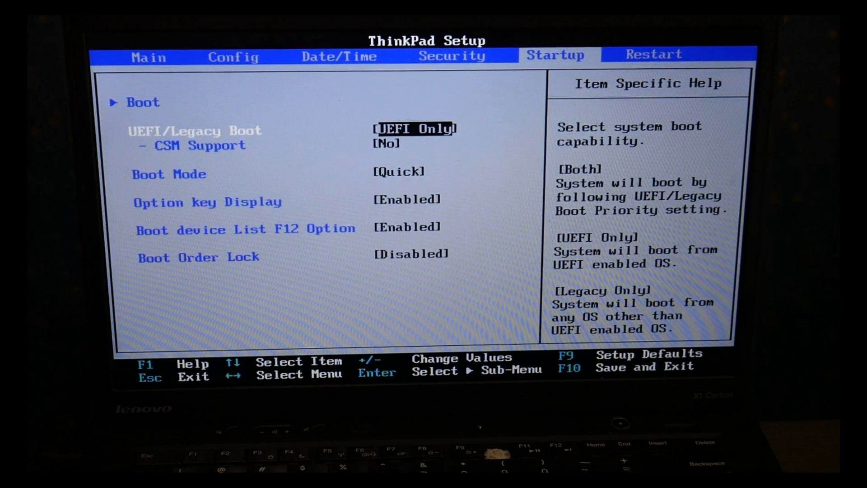
pyautogui.press('Left')
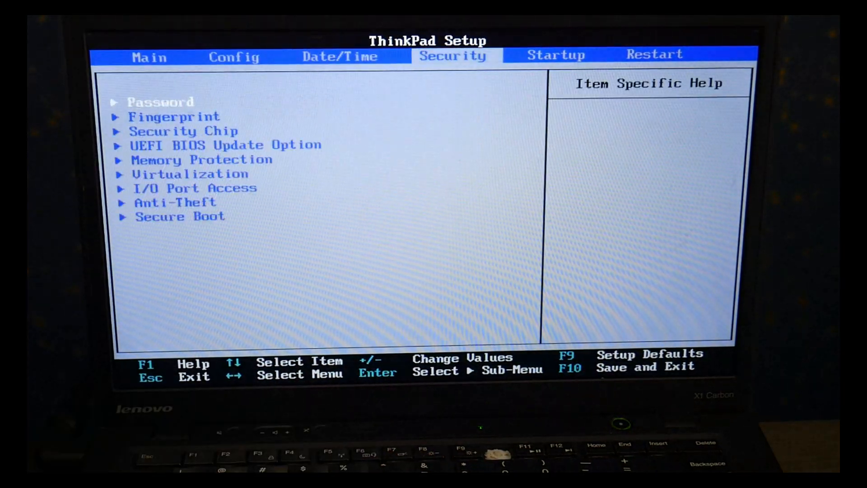
# Set UEFI/Legacy Boot to Legacy Only and request save and exit with F10
pyautogui.press('Left')
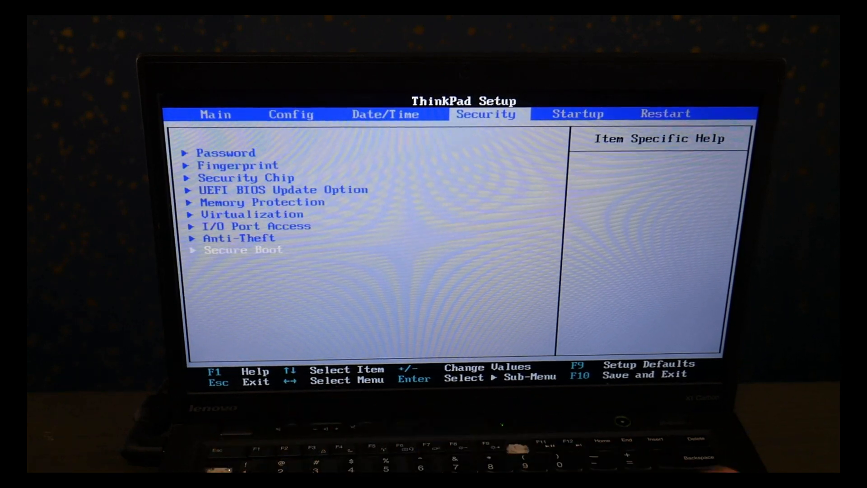
pyautogui.press('right')
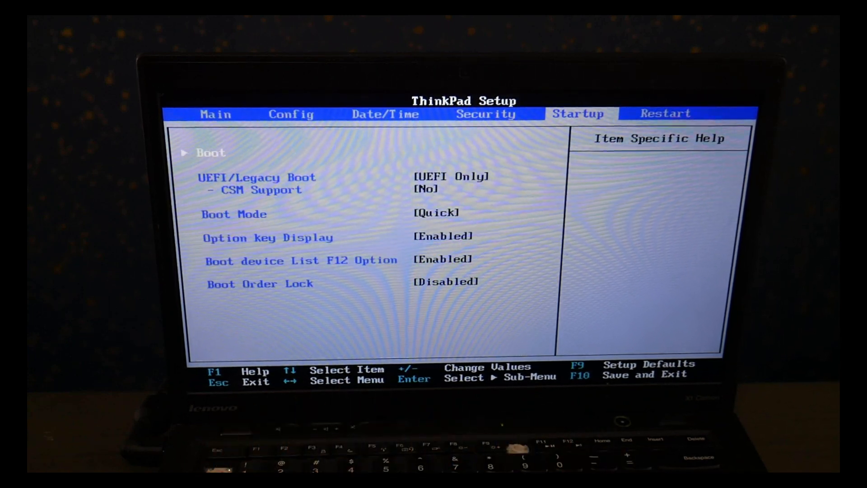
pyautogui.press('down')
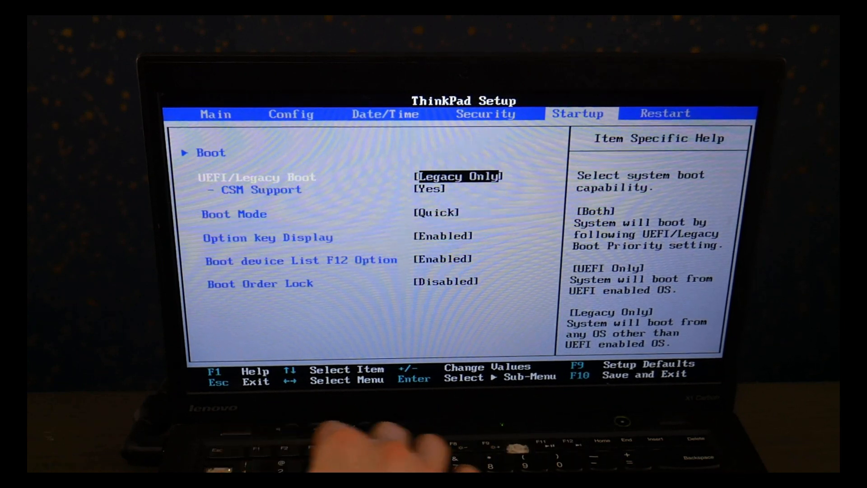
pyautogui.press('F10')
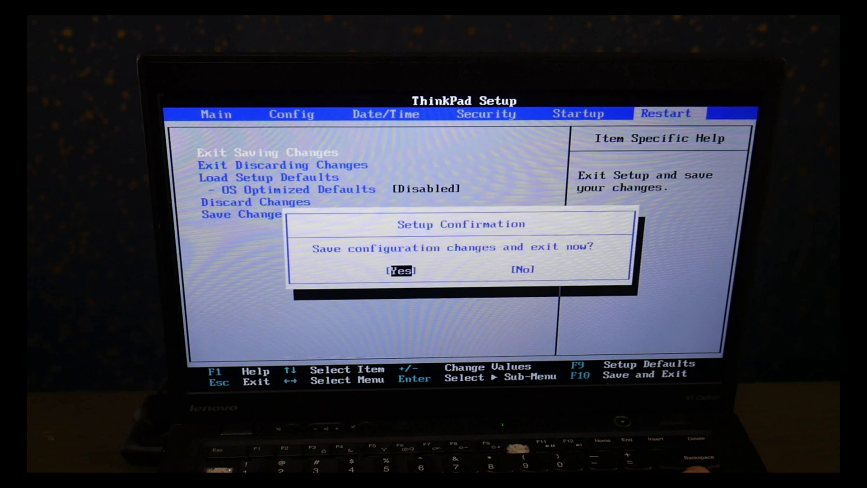